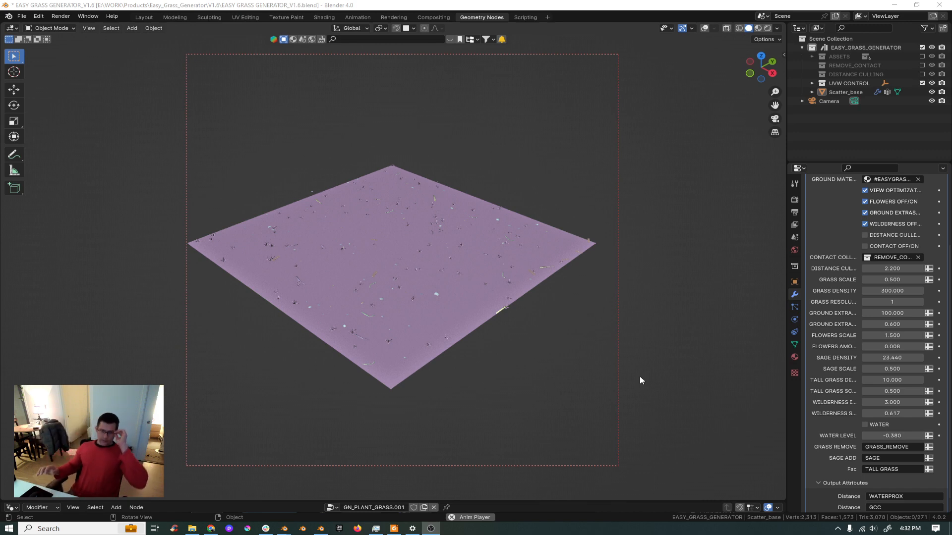
mouse_move(318, 322)
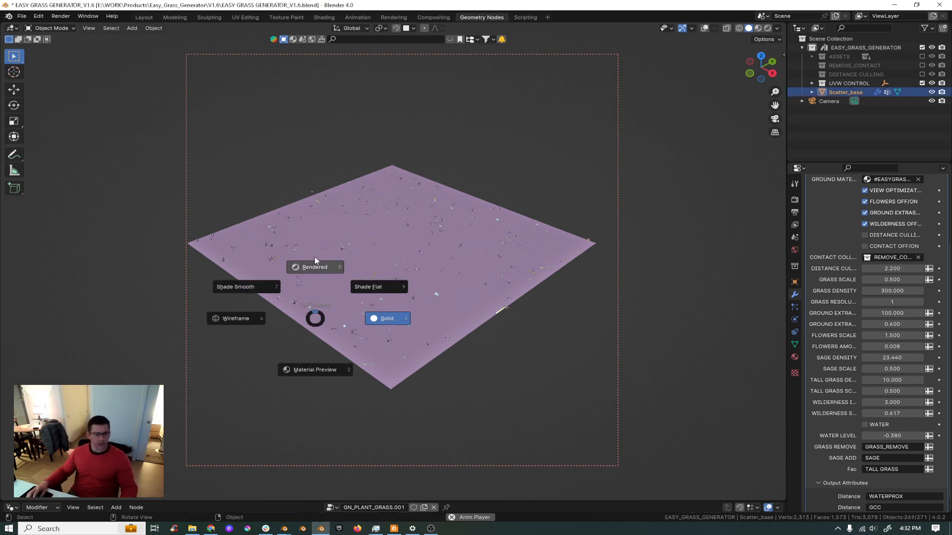
Step: Switch the viewport to a rendered preview of the grass field
left_click(315, 267)
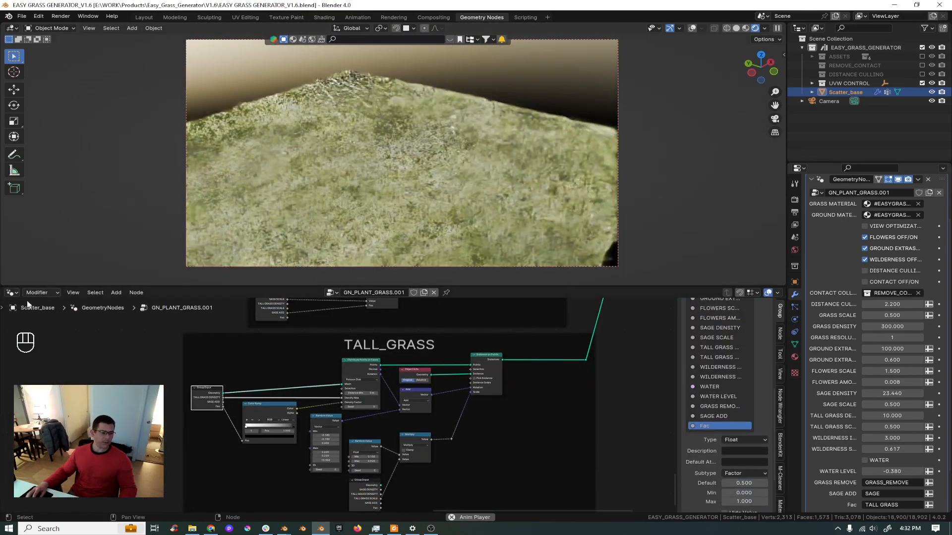
Step: Show the world's sky lighting shader nodes, then enlarge the 3D viewport over the node area
left_click(11, 292)
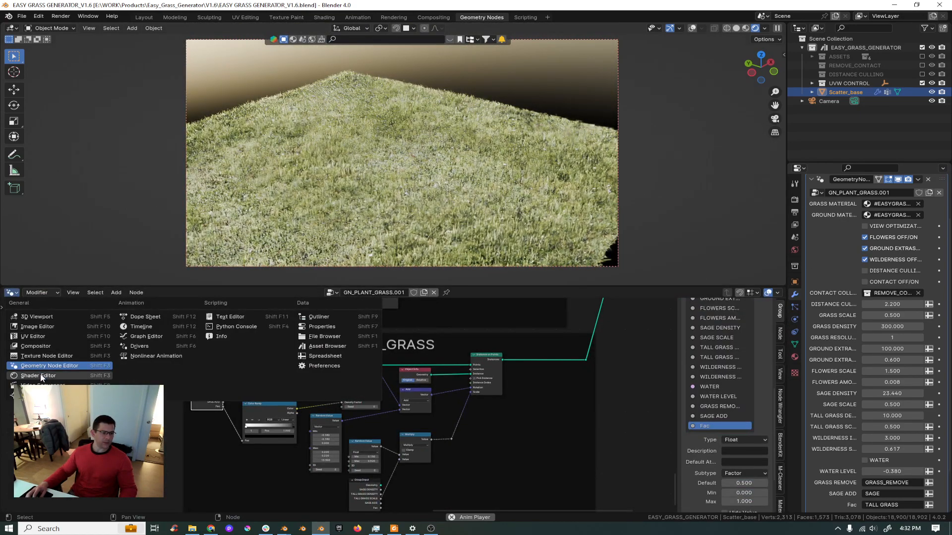
left_click(37, 375)
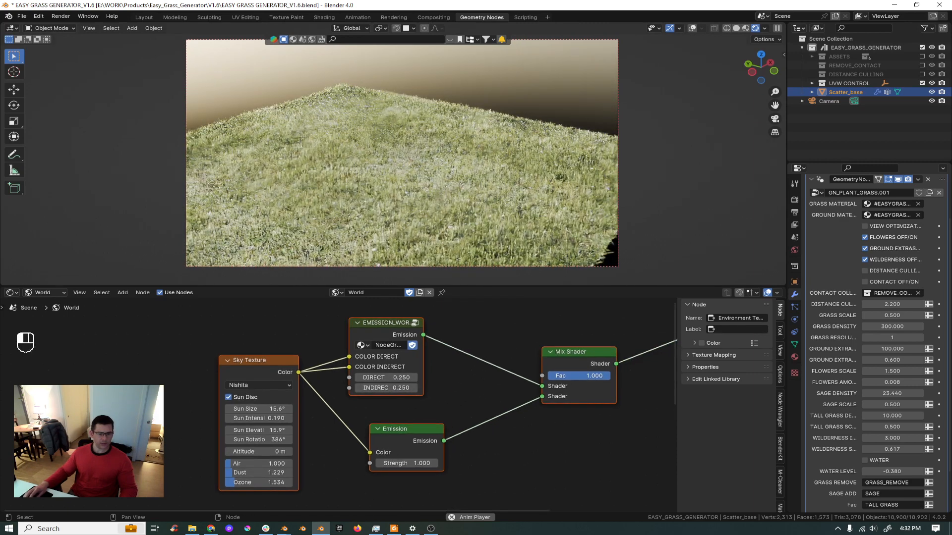
left_click_drag(594, 376, 549, 376)
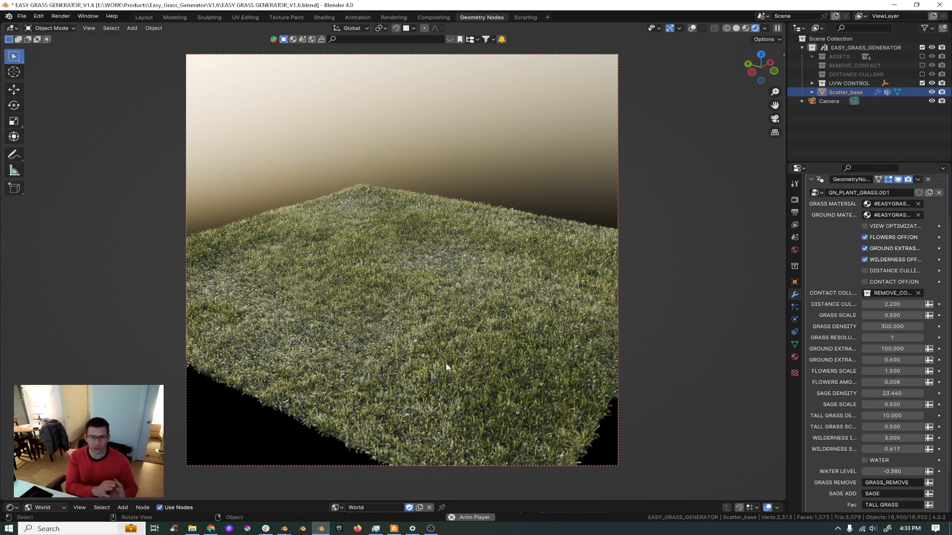
mouse_move(383, 290)
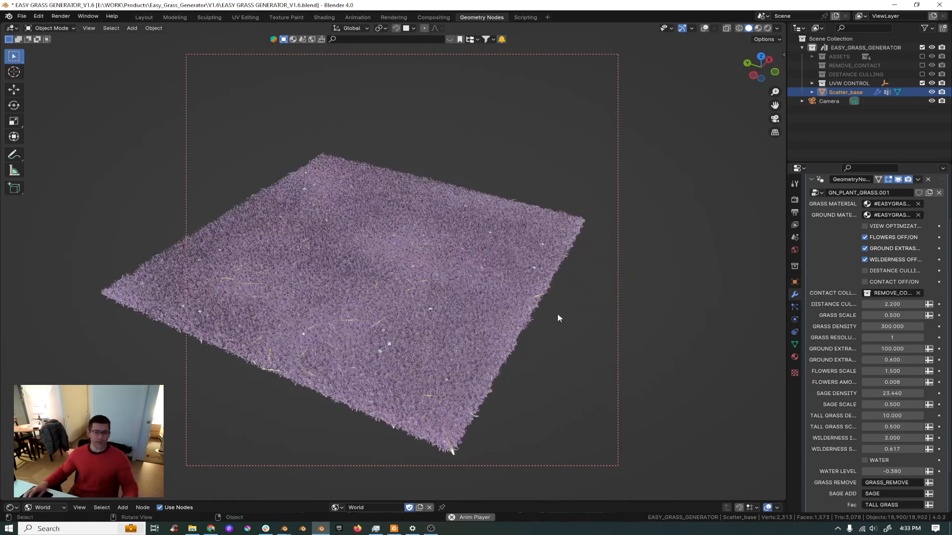
mouse_move(638, 325)
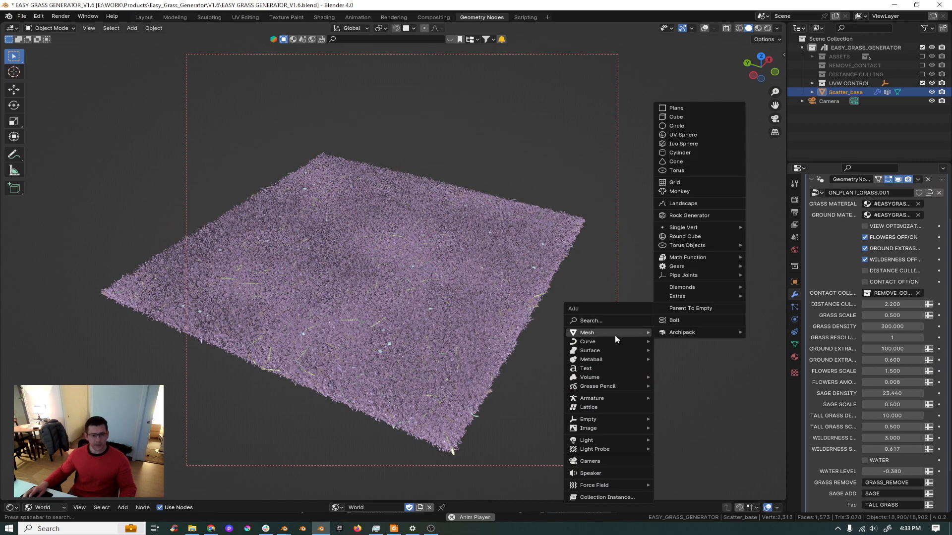
Step: Add a Plane mesh, move it beside the grass field and finish editing it
left_click(675, 107)
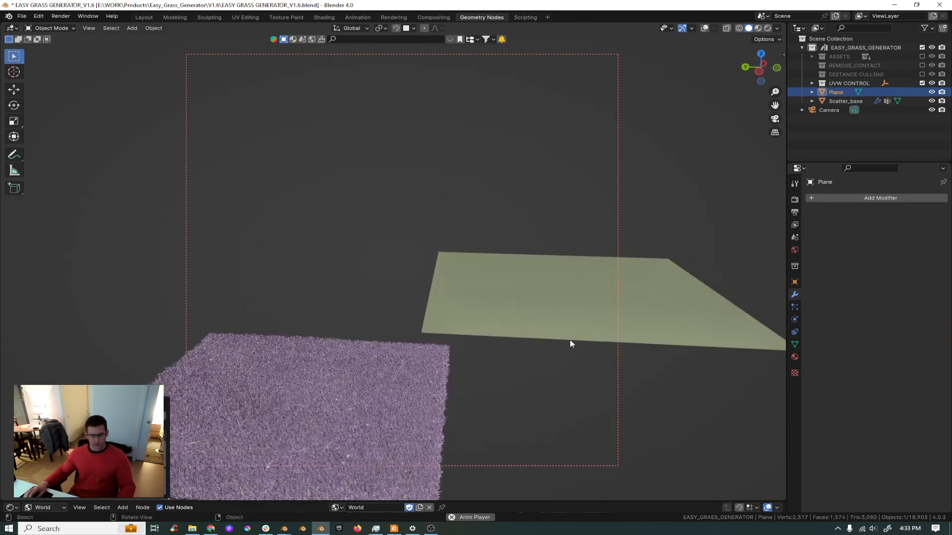
key("g")
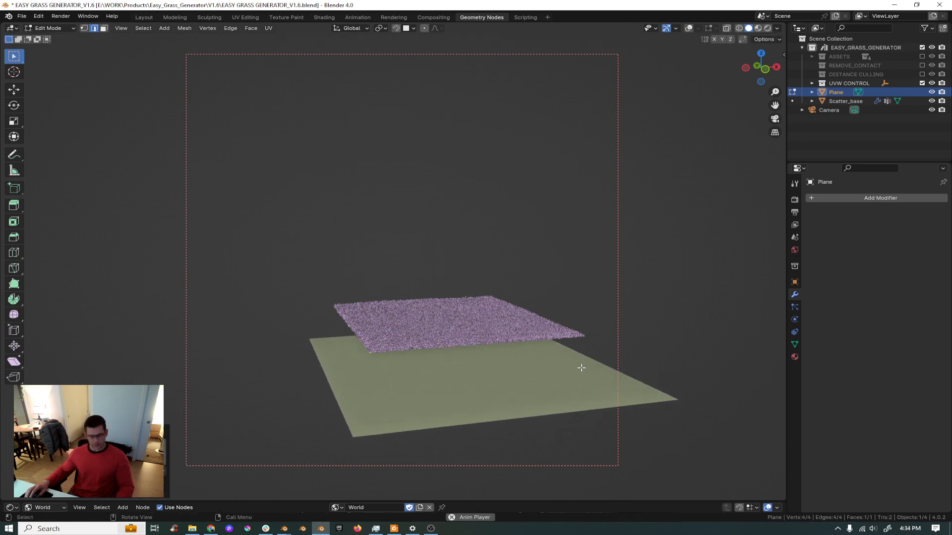
key("g")
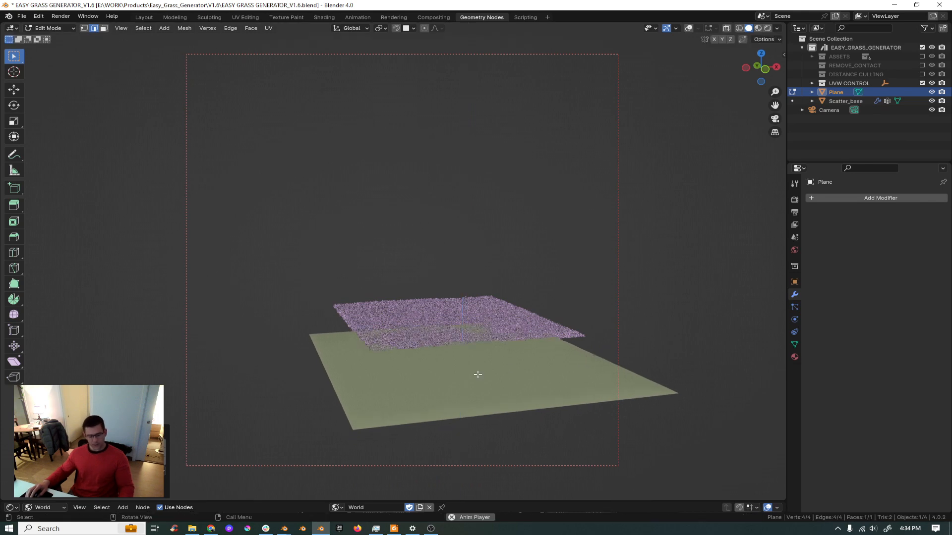
key("Tab")
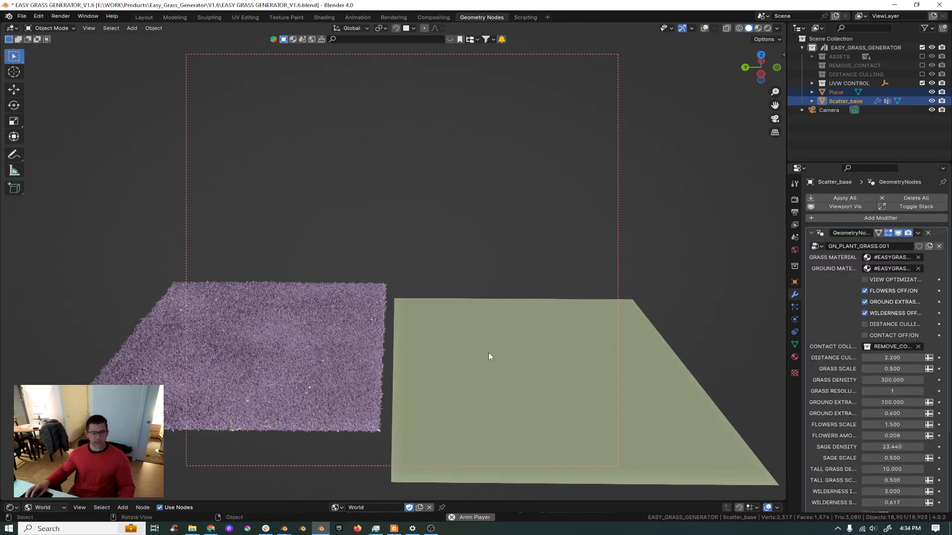
mouse_move(337, 349)
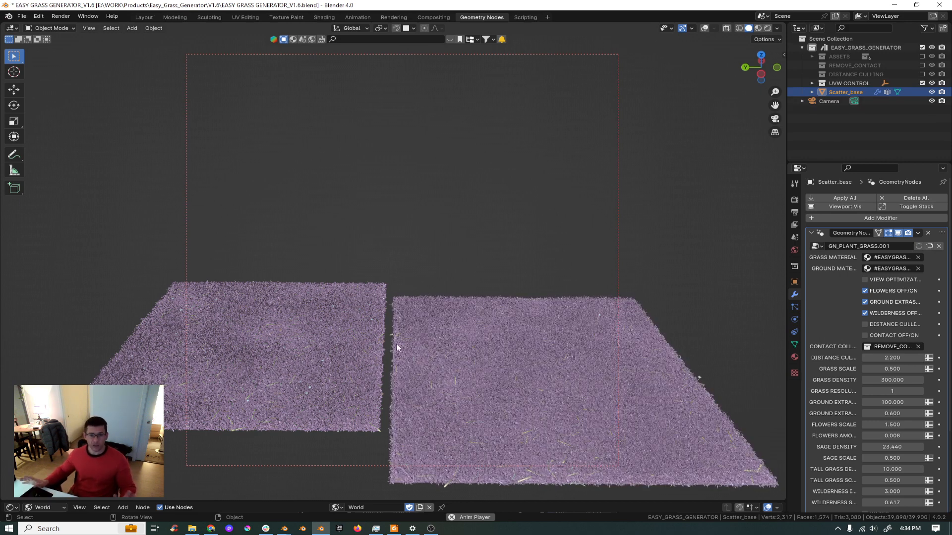
mouse_move(604, 316)
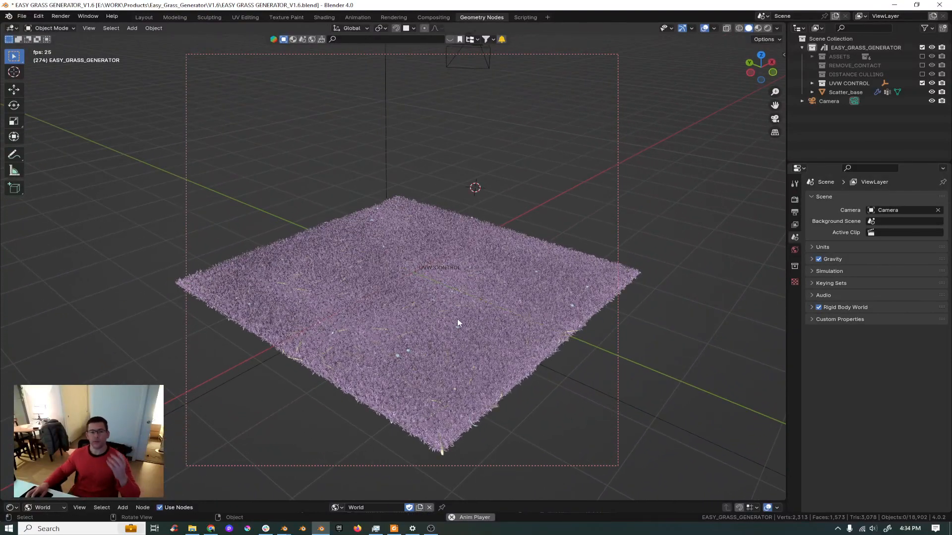
Step: Select the Scatter_base grass field object
left_click(845, 91)
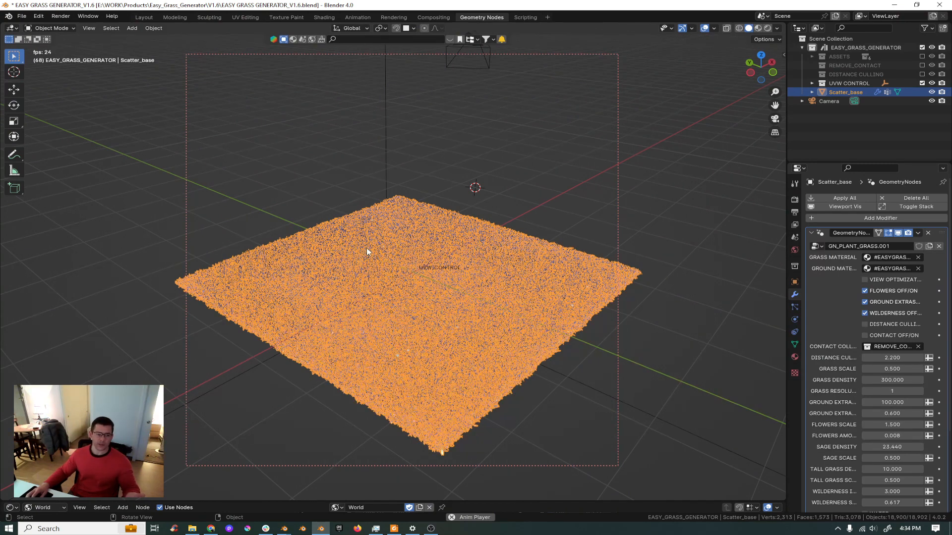
mouse_move(466, 275)
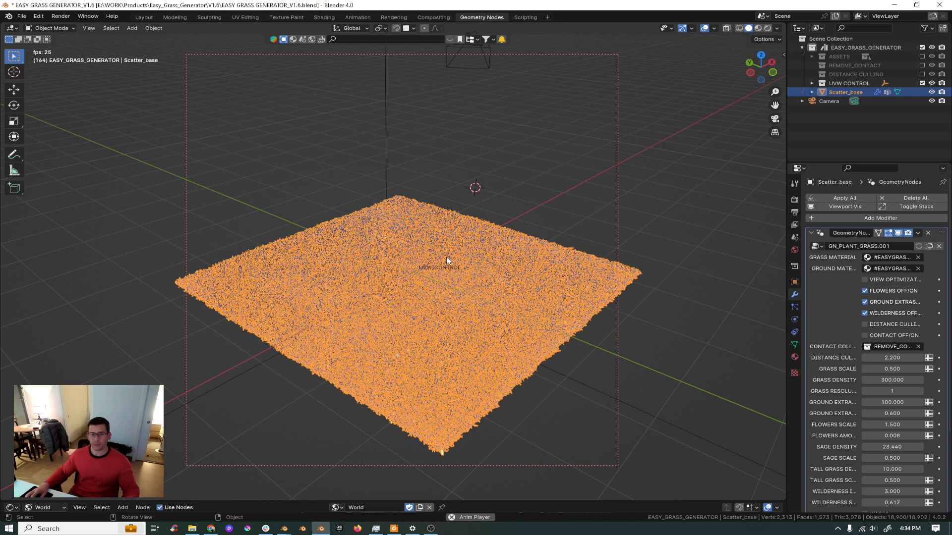
mouse_move(471, 246)
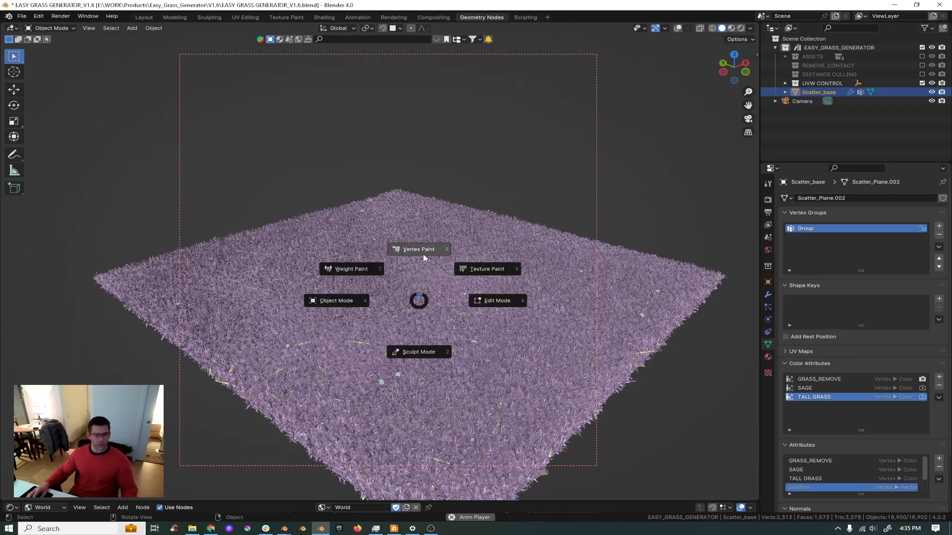
Step: Make GRASS_REMOVE the active color attribute and vertex-paint a removal patch at the field centre
left_click(419, 249)
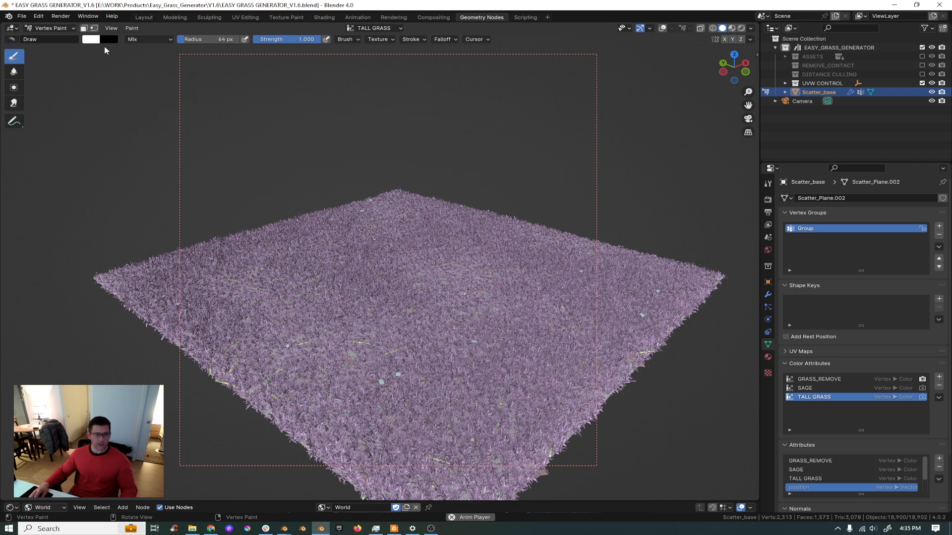
mouse_move(601, 385)
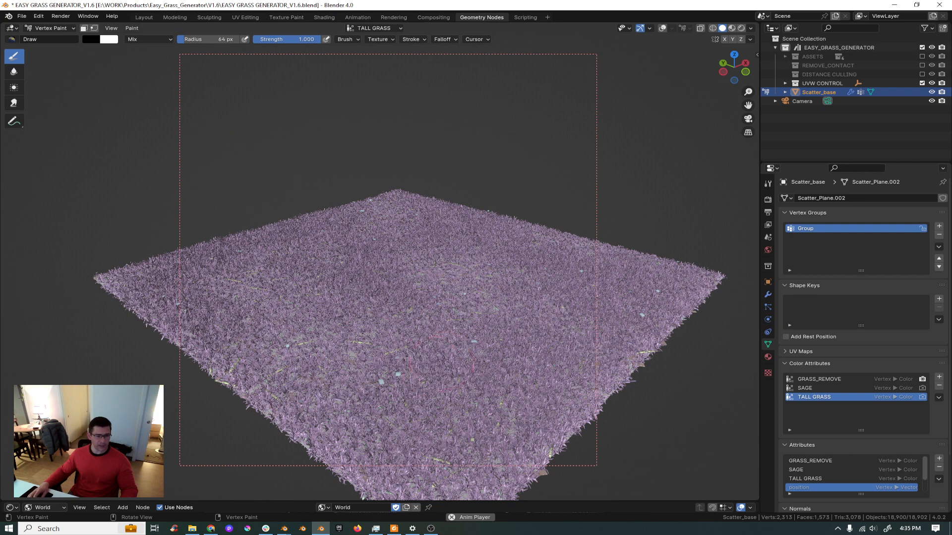
left_click(474, 334)
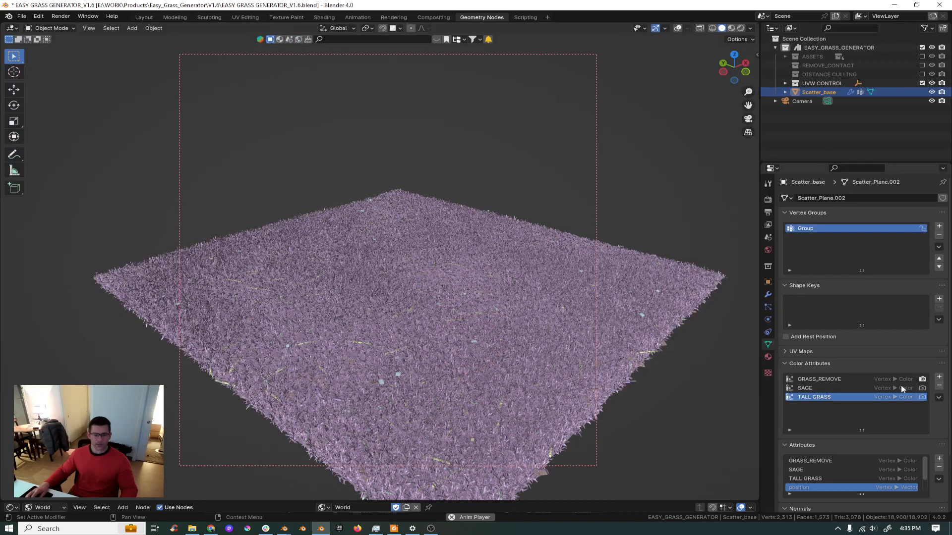
left_click(819, 379)
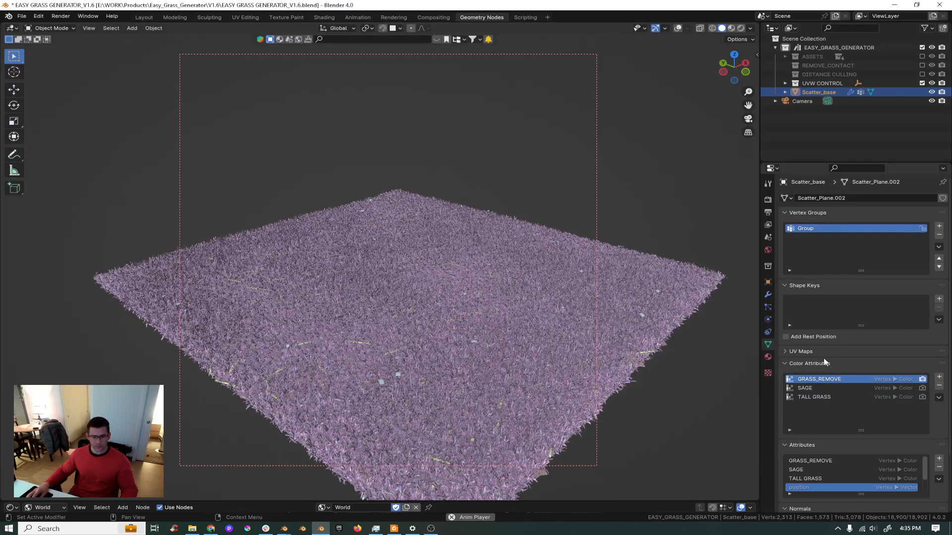
left_click(52, 28)
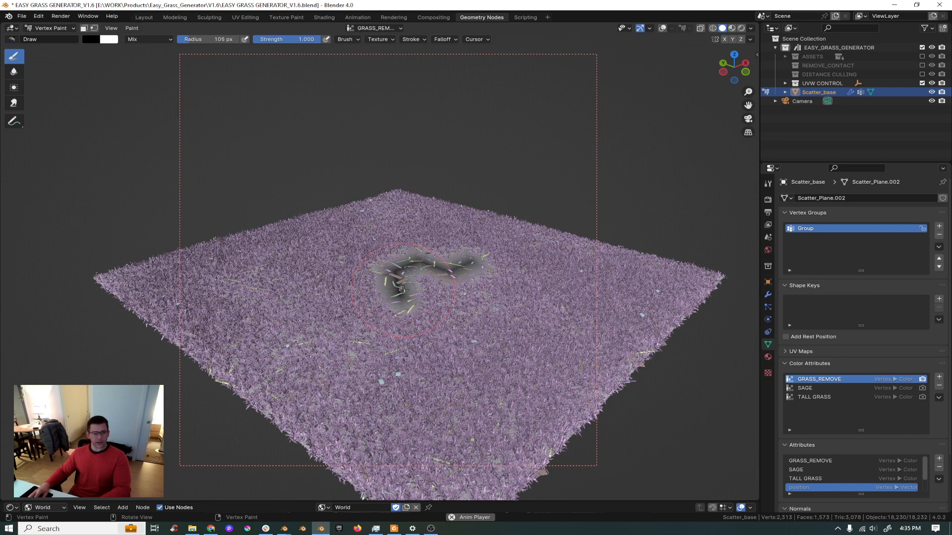
left_click_drag(403, 291, 506, 290)
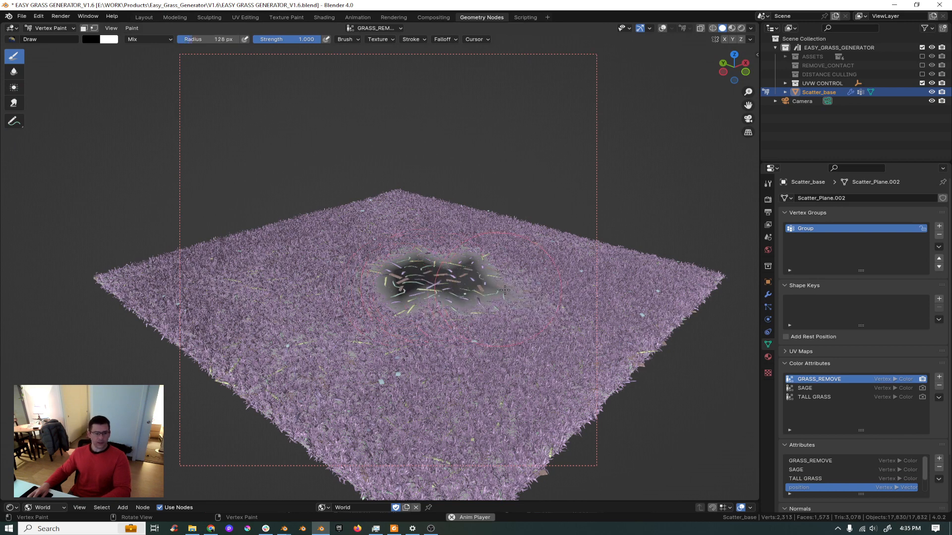
mouse_move(540, 312)
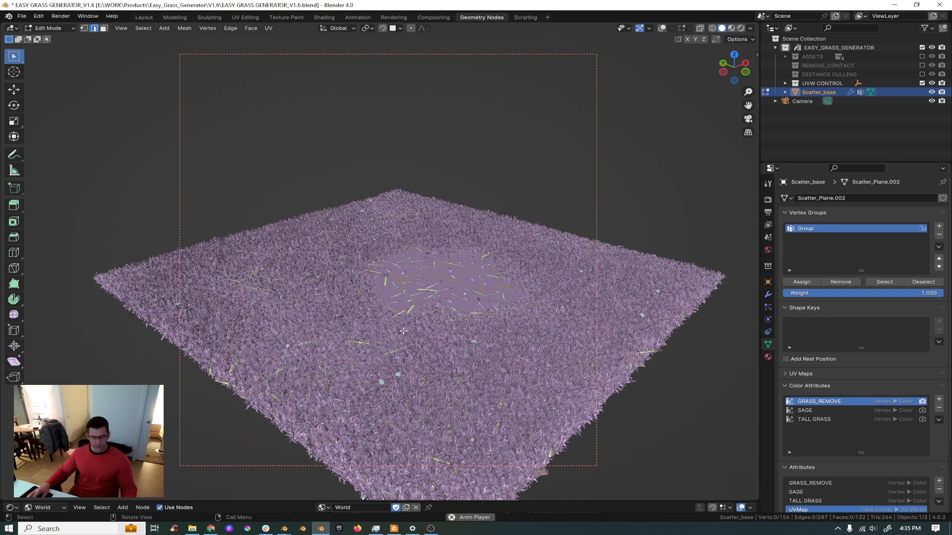
Step: Subdivide the grass field's mesh for finer painting
left_click(54, 28)
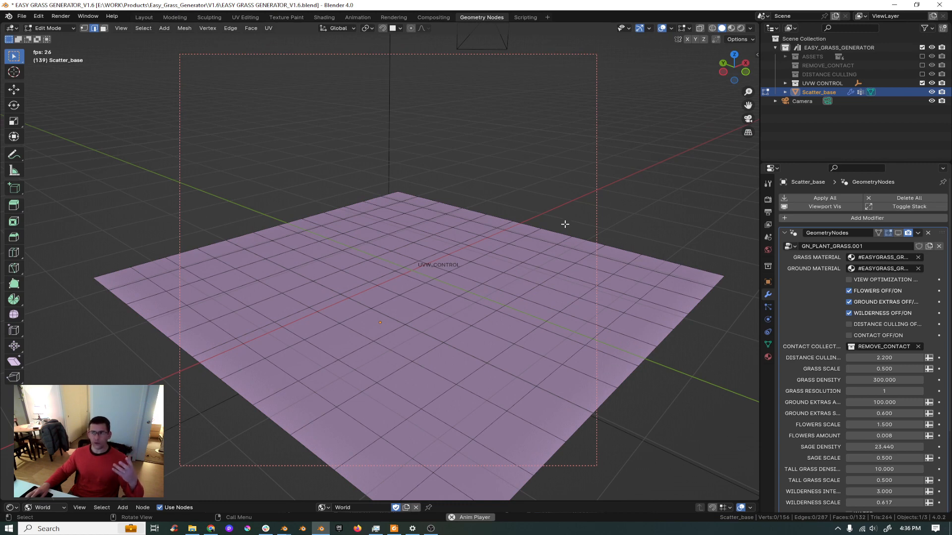
mouse_move(562, 229)
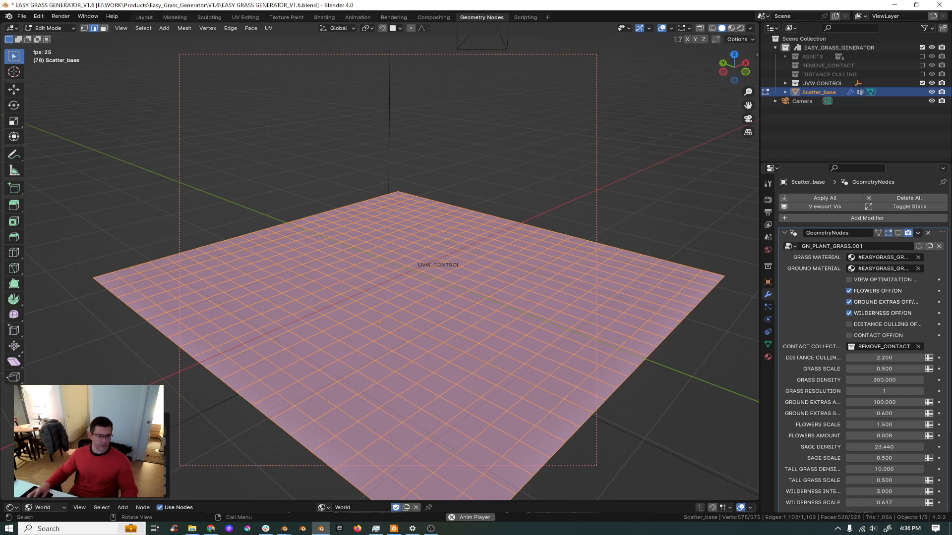
key("Tab")
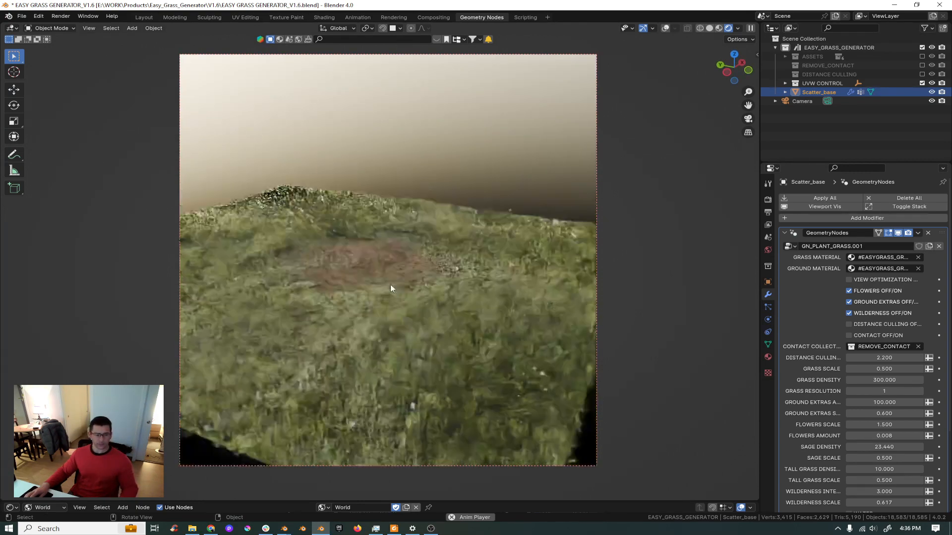
Step: Paint more bare patches, return to Object Mode and make SAGE the active color attribute
key("Tab")
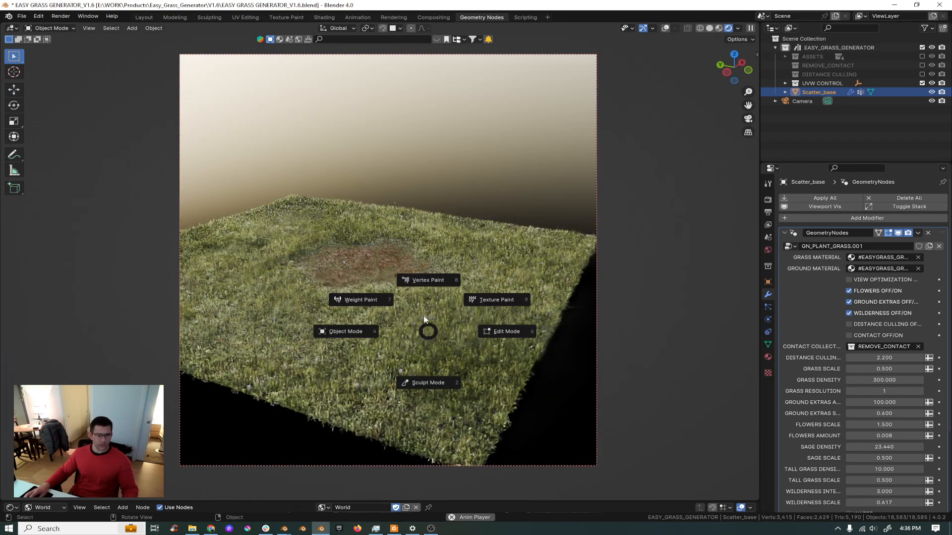
left_click(428, 280)
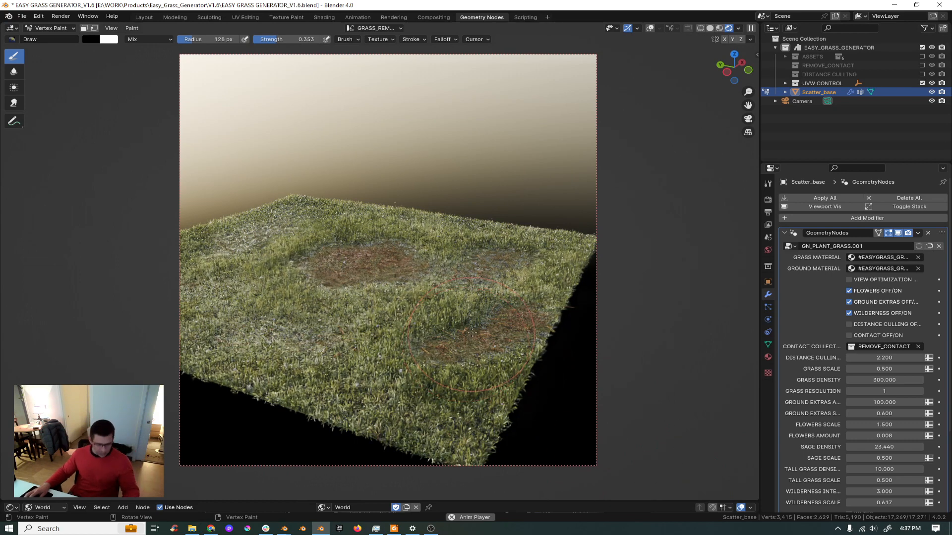
key("Tab")
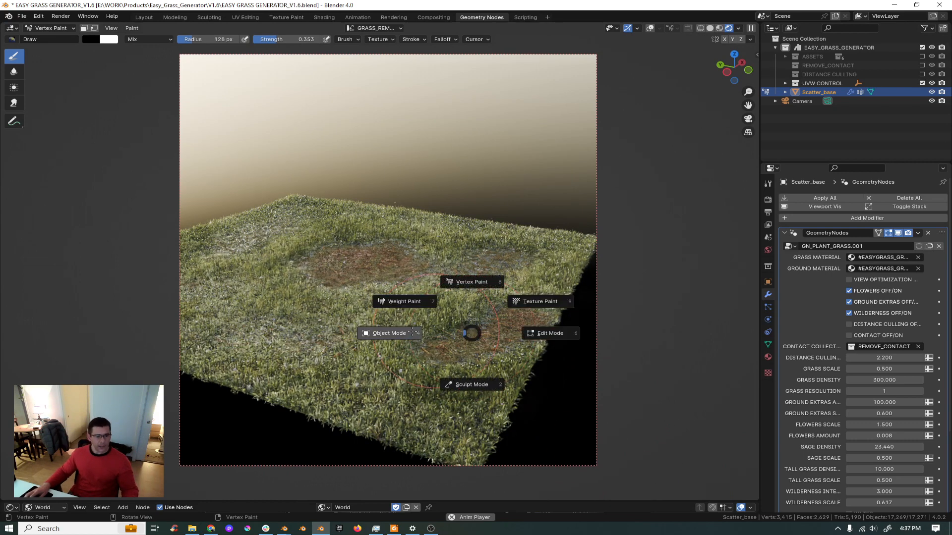
left_click(389, 333)
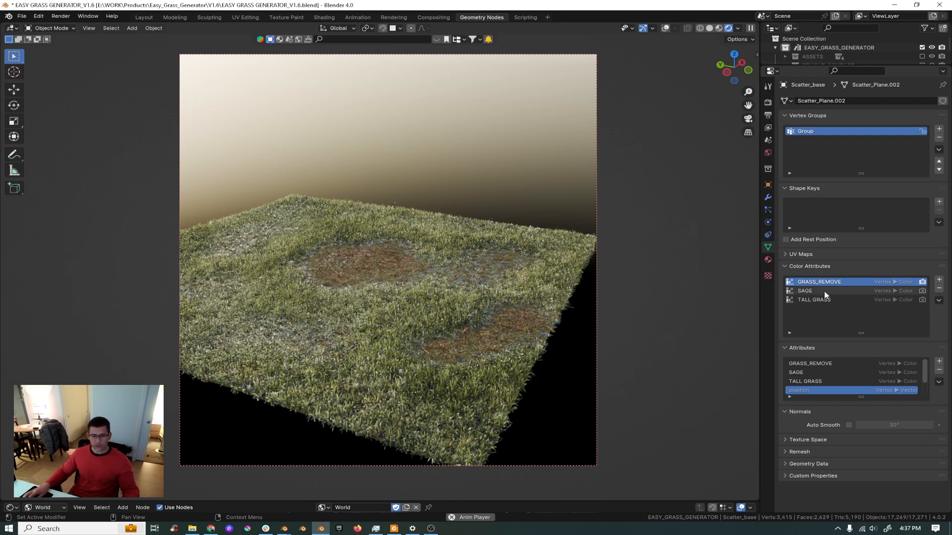
left_click(805, 290)
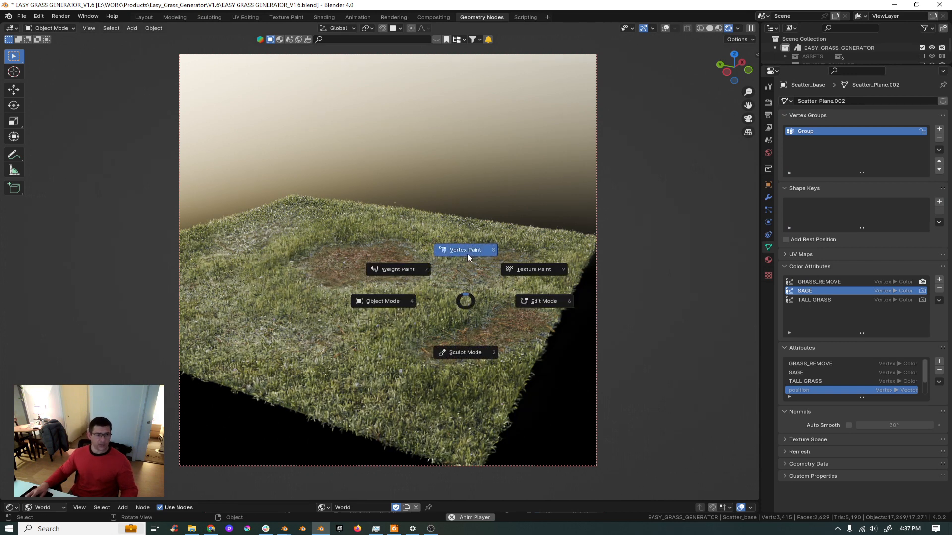
Step: Return to Vertex Paint on the SAGE layer
left_click(464, 250)
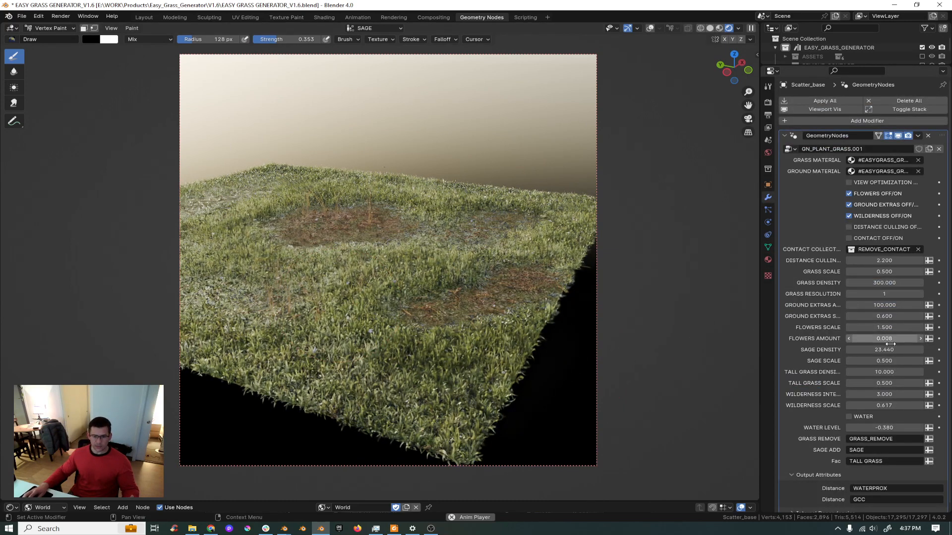
Step: Set Sage Density to 50 and Sage Scale to 1.000 in the grass modifier
double_click(884, 349)
type("50.000")
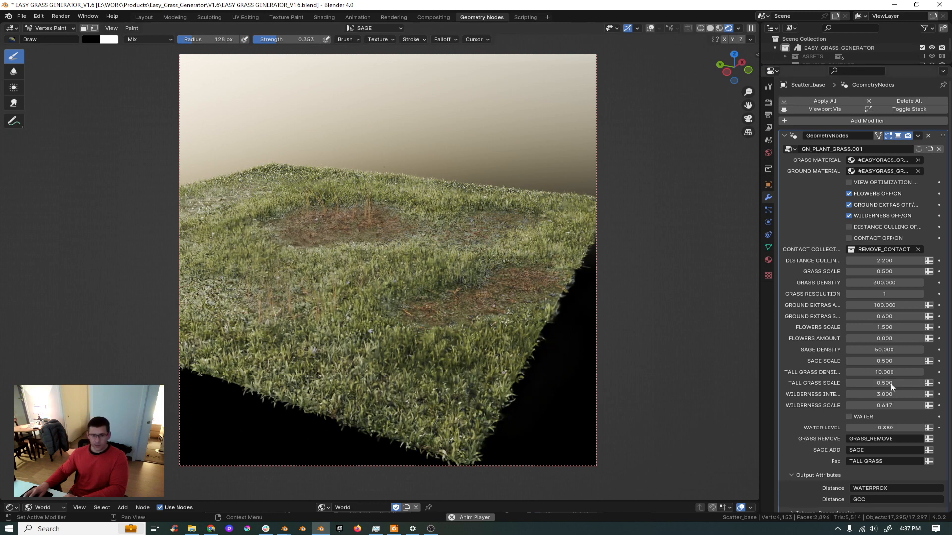
double_click(884, 361)
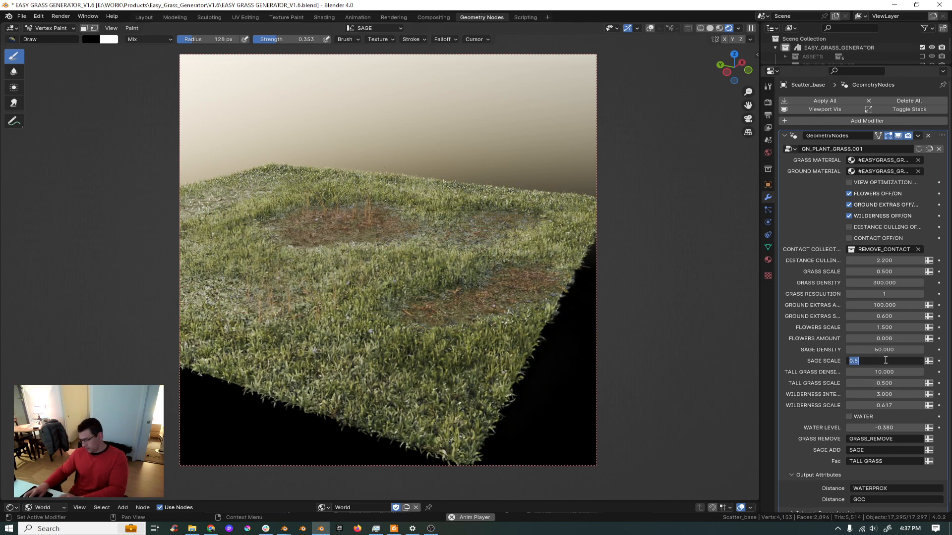
type("1.000")
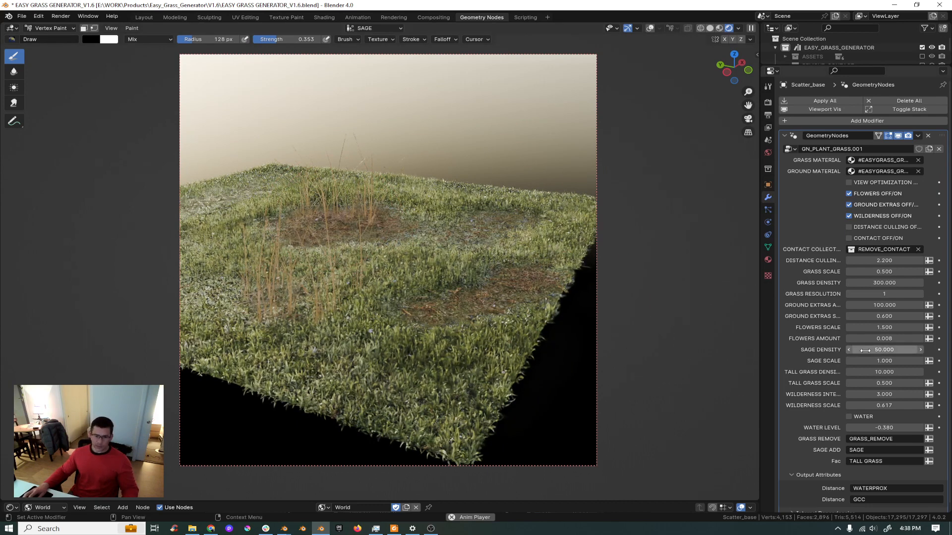
double_click(884, 349)
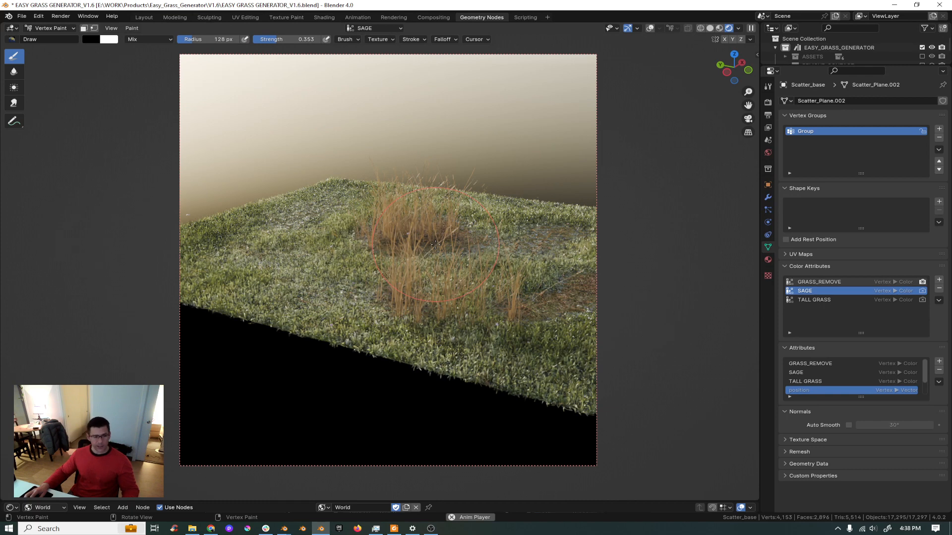
Step: Paint over the SAGE attribute to clear the sage clumps from the central patch
left_click_drag(434, 243, 473, 289)
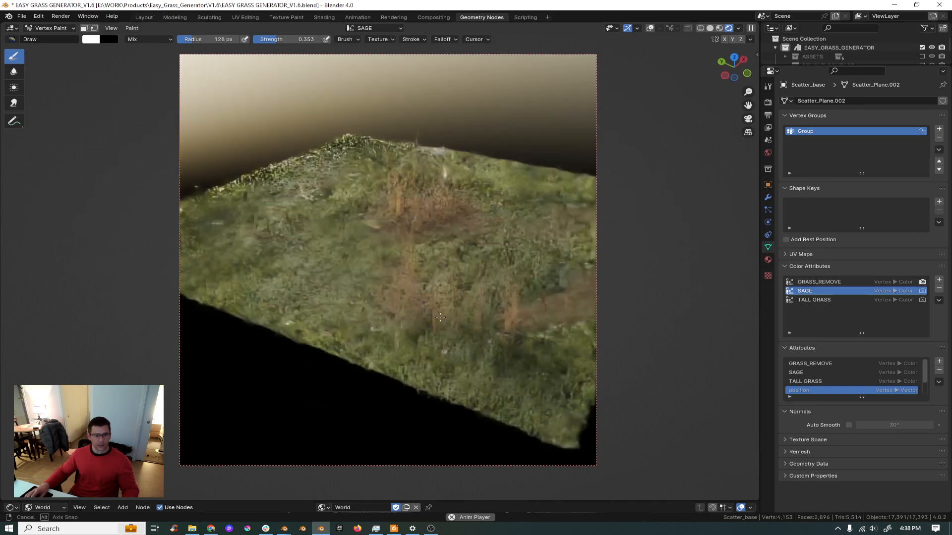
left_click_drag(440, 318, 400, 283)
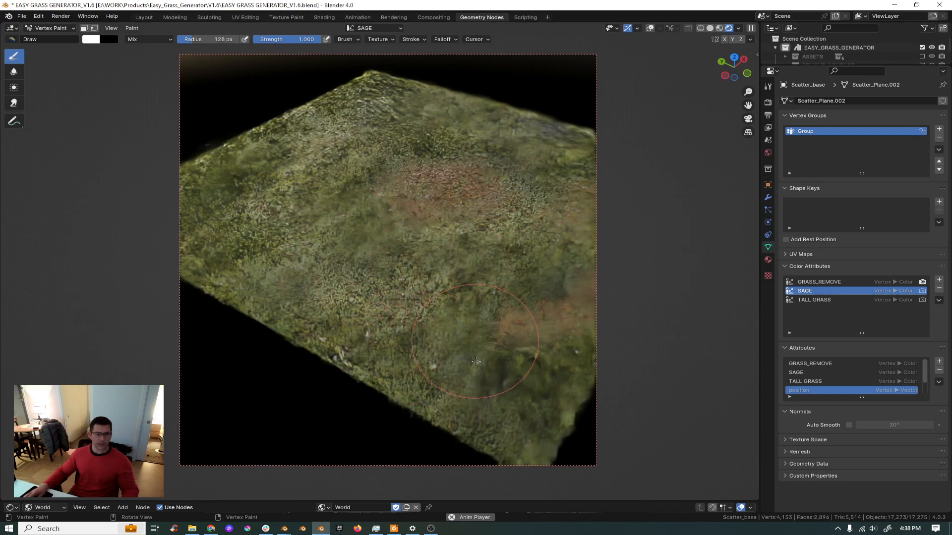
left_click_drag(475, 361, 521, 328)
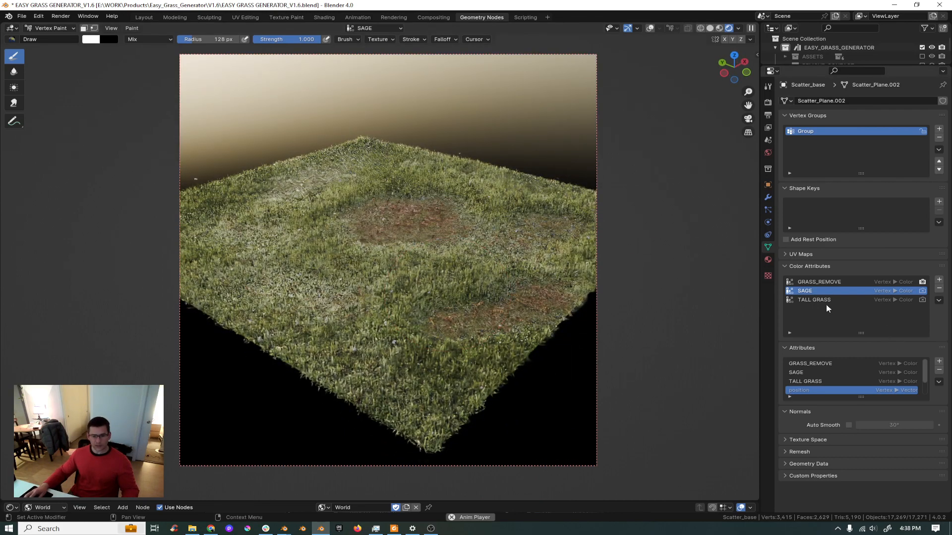
Step: Make TALL GRASS the active colour layer and show the grass generator modifier settings
left_click(813, 299)
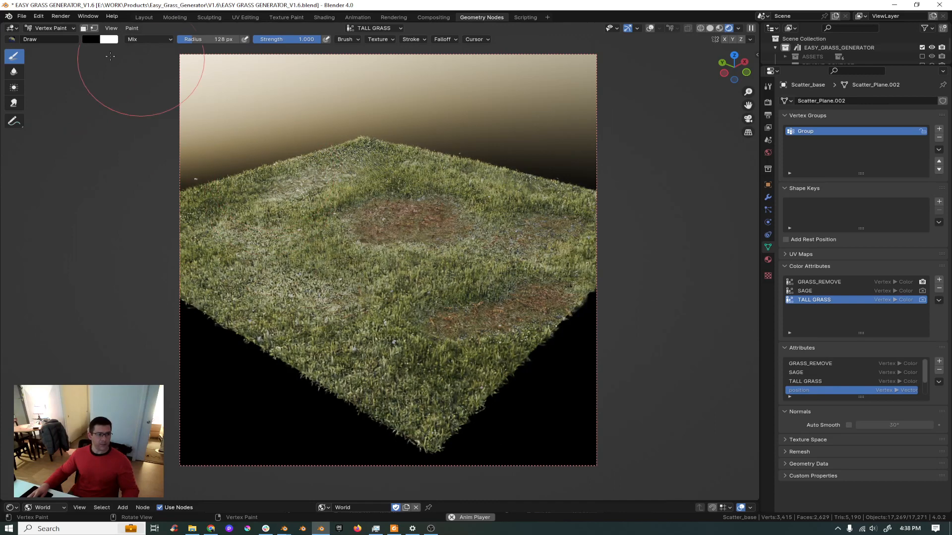
mouse_move(249, 134)
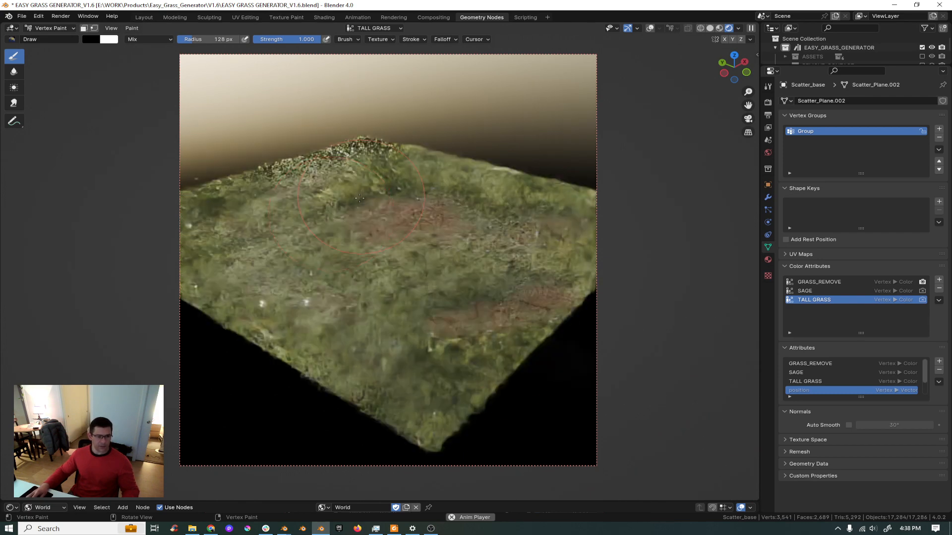
left_click(358, 199)
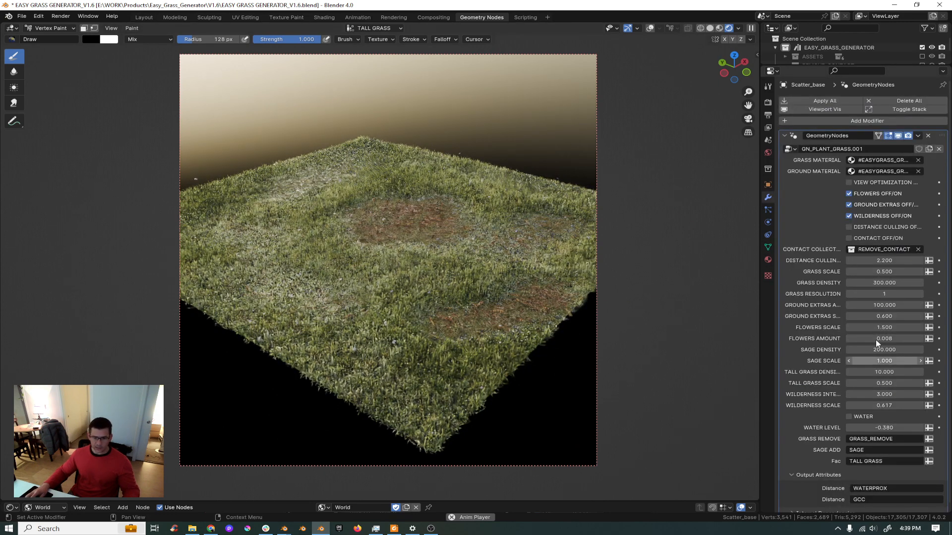
Step: Adjust a grass generator modifier value, then return to the colour attribute list
left_click(885, 372)
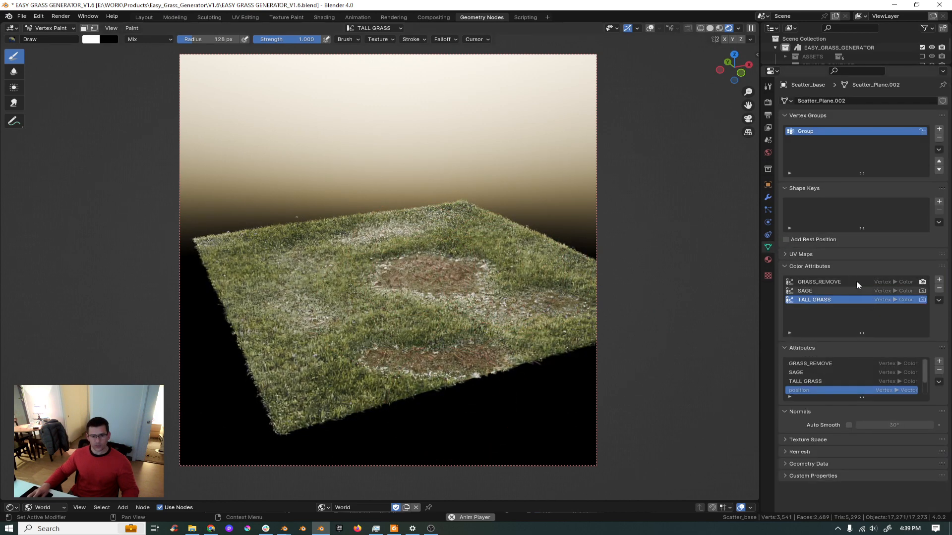
Step: Paint GRASS_REMOVE strokes on the front and left of the plane, then view it in Solid shading
left_click(817, 281)
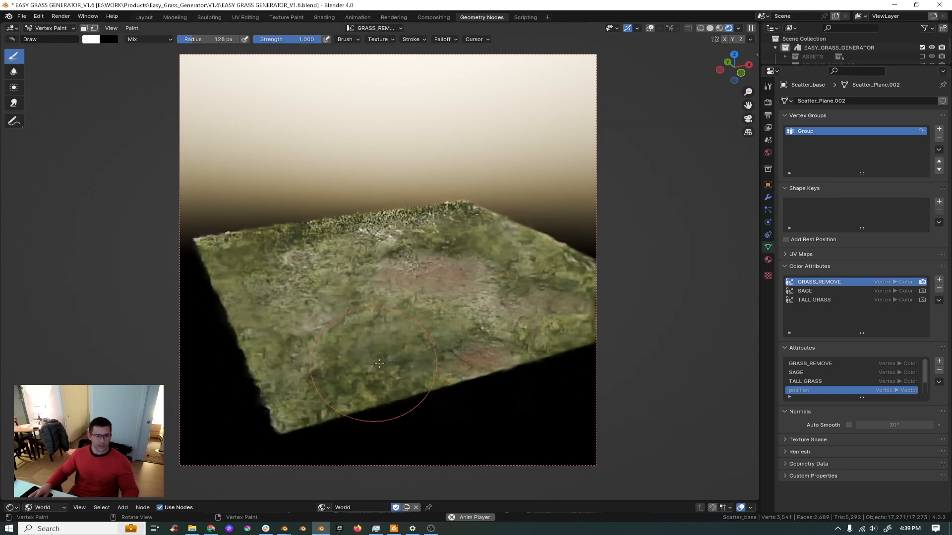
left_click_drag(380, 364, 383, 266)
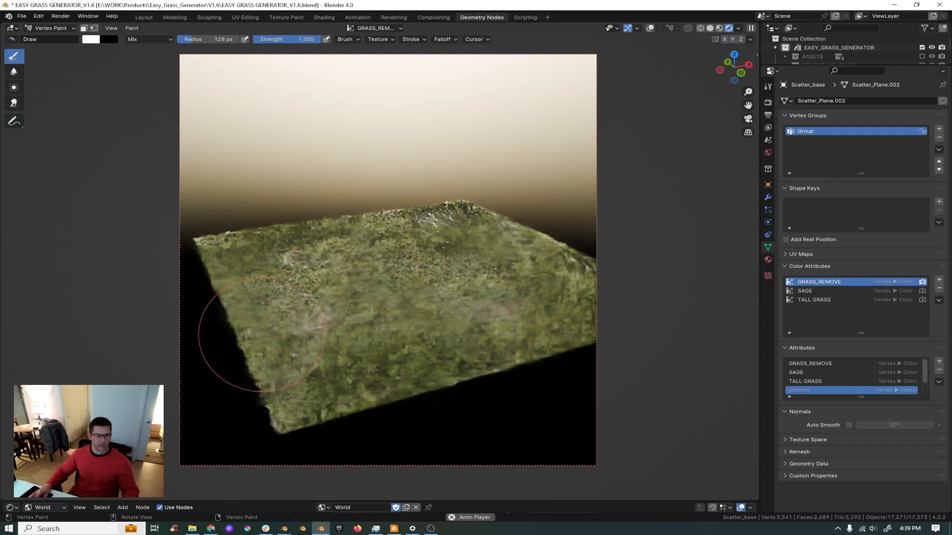
left_click_drag(280, 315, 352, 267)
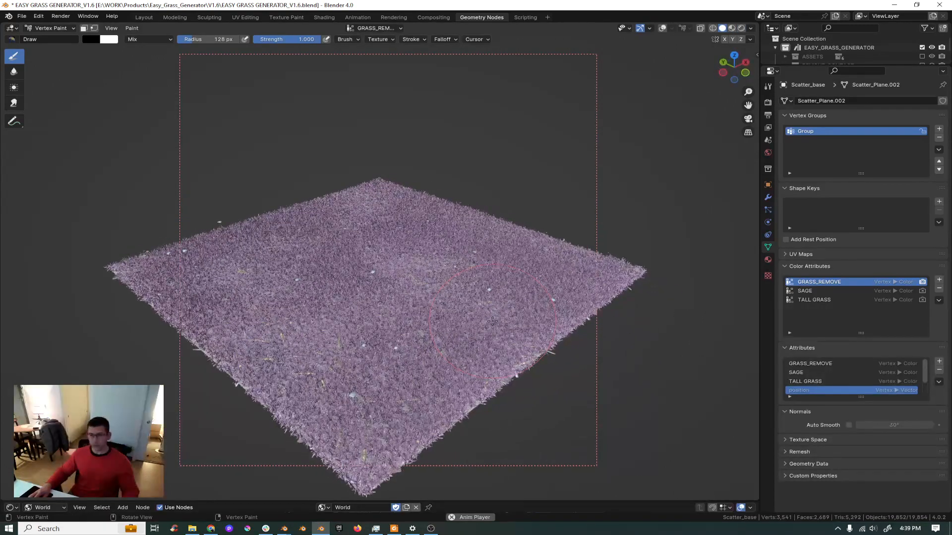
Step: Enable View Optimization to hide the grass, then paint black bare areas along the plane's edges
scroll("down", 3)
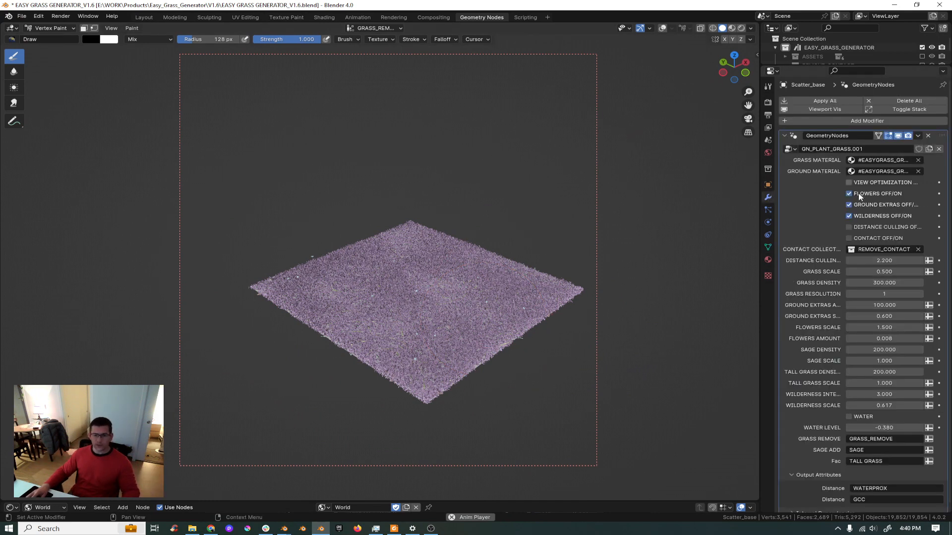
left_click(848, 182)
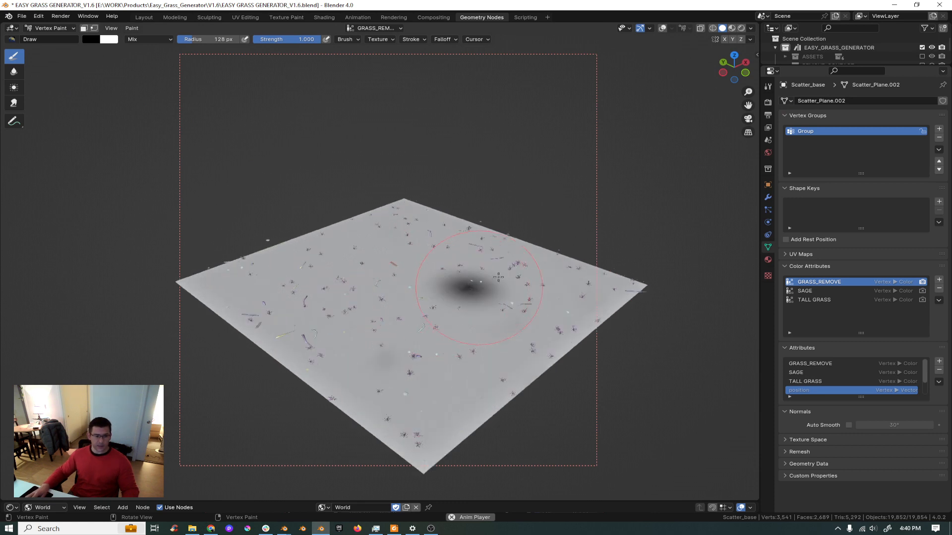
left_click_drag(470, 282, 509, 240)
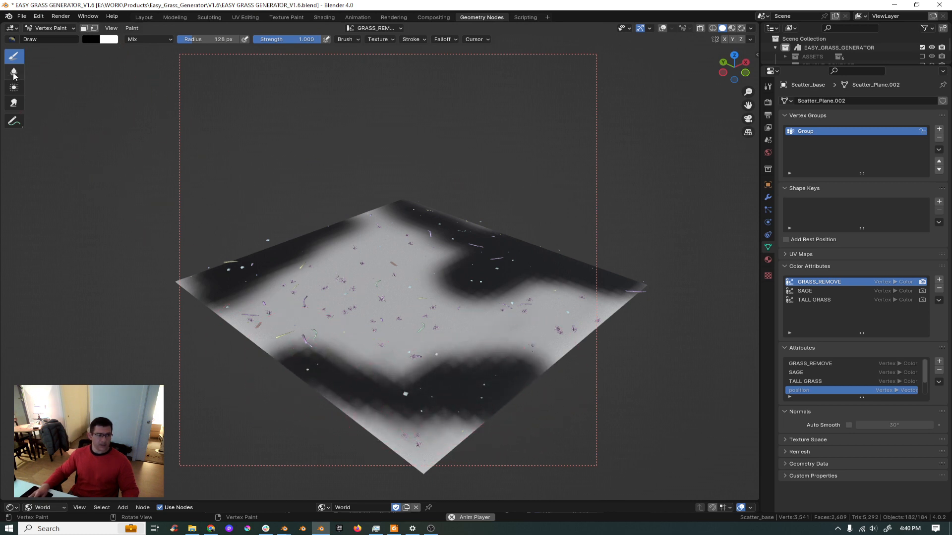
Step: Soften the front bare area's mask edge with the Blur brush
left_click(13, 71)
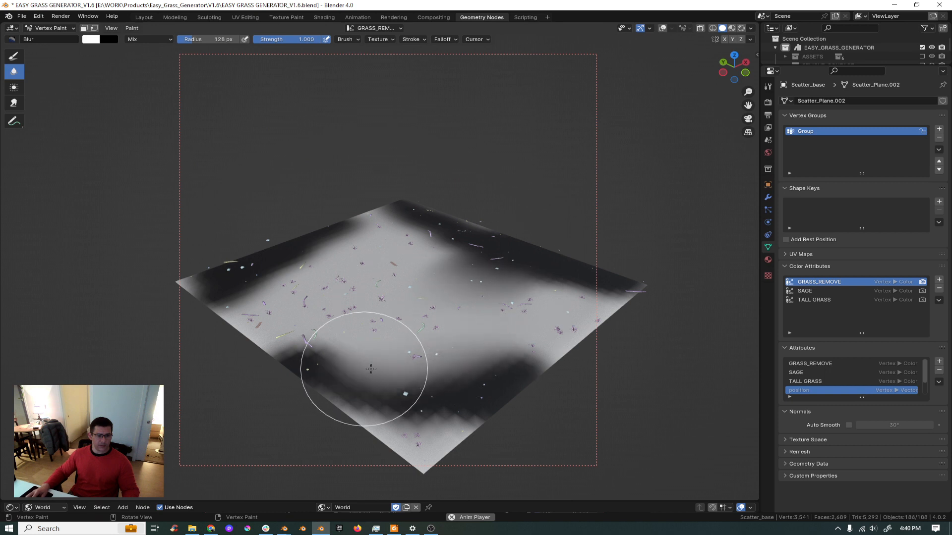
left_click_drag(369, 369, 252, 315)
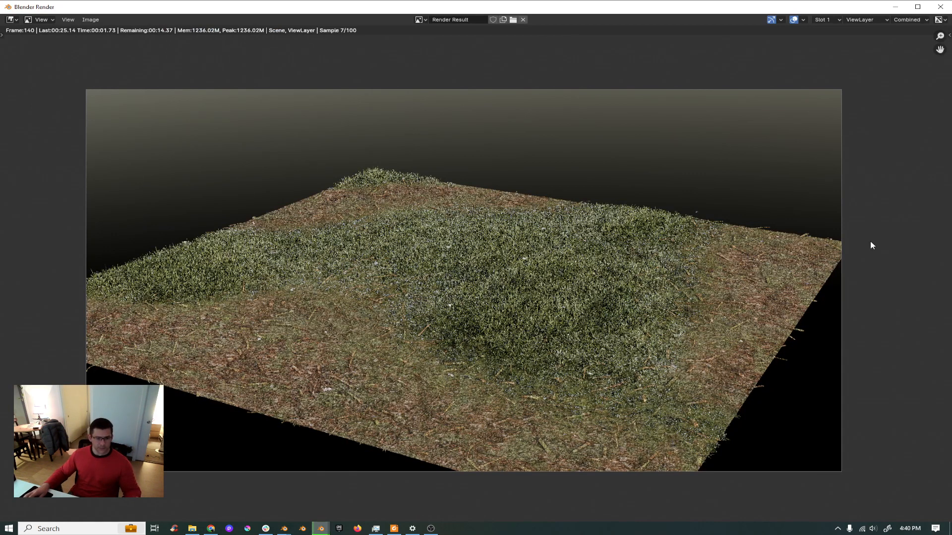
mouse_move(693, 228)
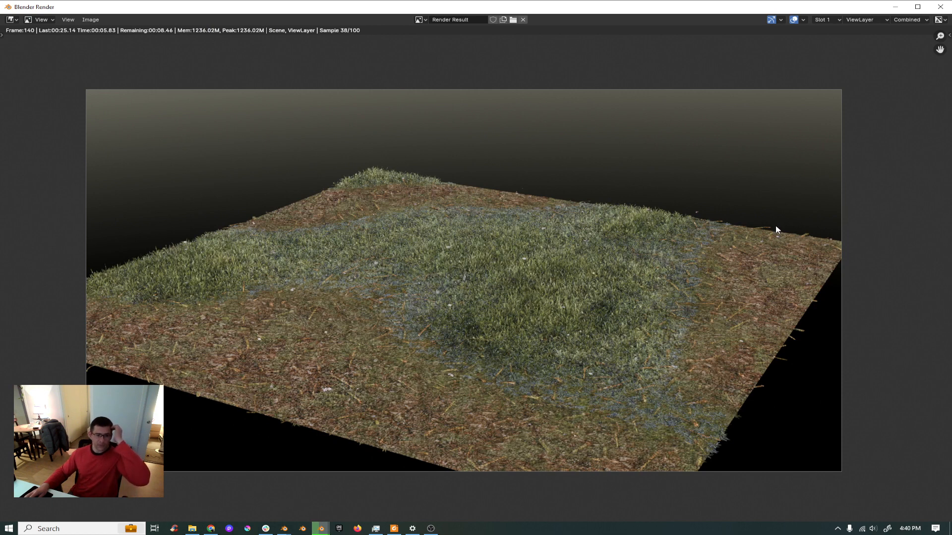
mouse_move(604, 394)
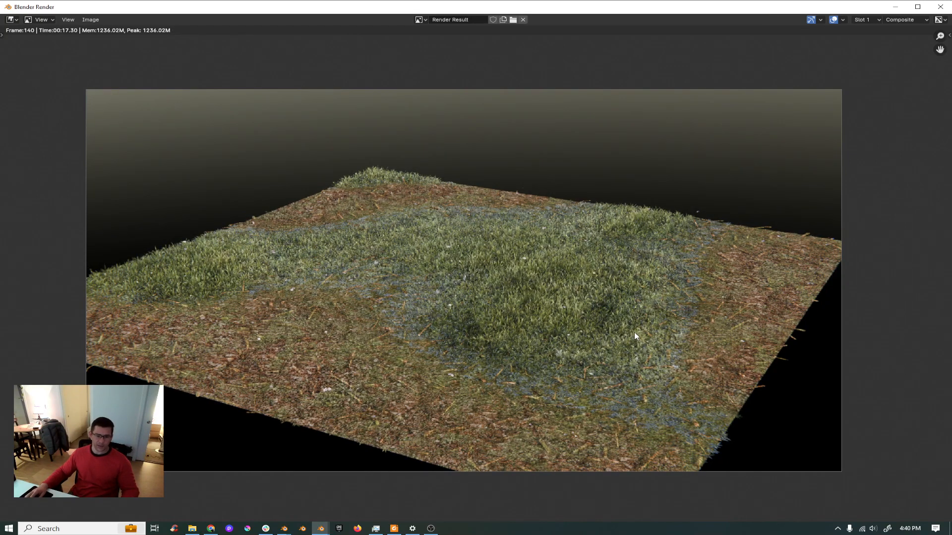
mouse_move(491, 396)
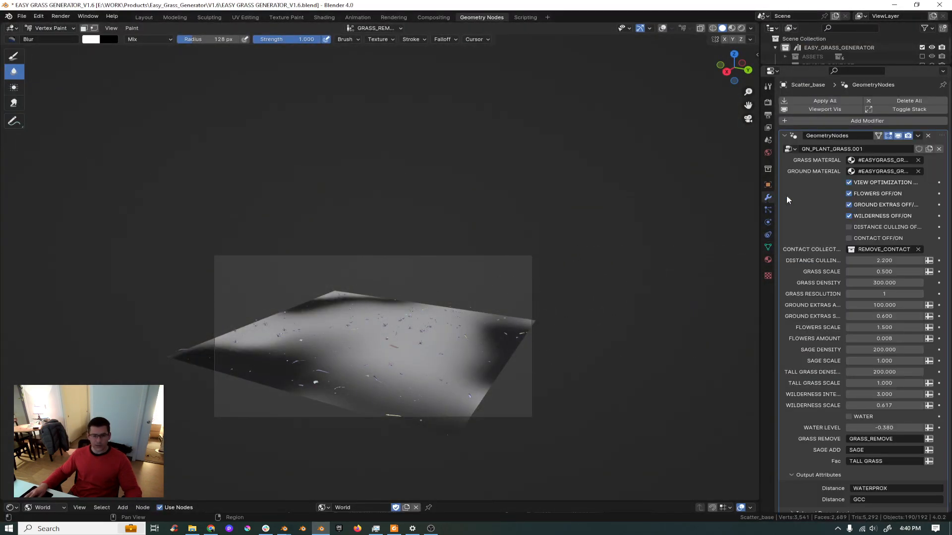
Step: Uncheck Ground Extras Off/On in the Geometry Nodes modifier to remove the debris
left_click(849, 204)
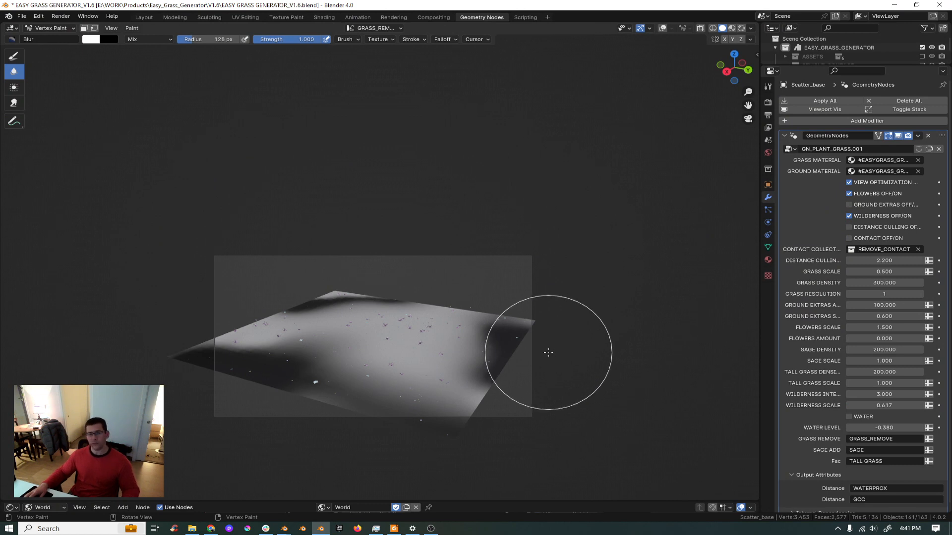
mouse_move(546, 356)
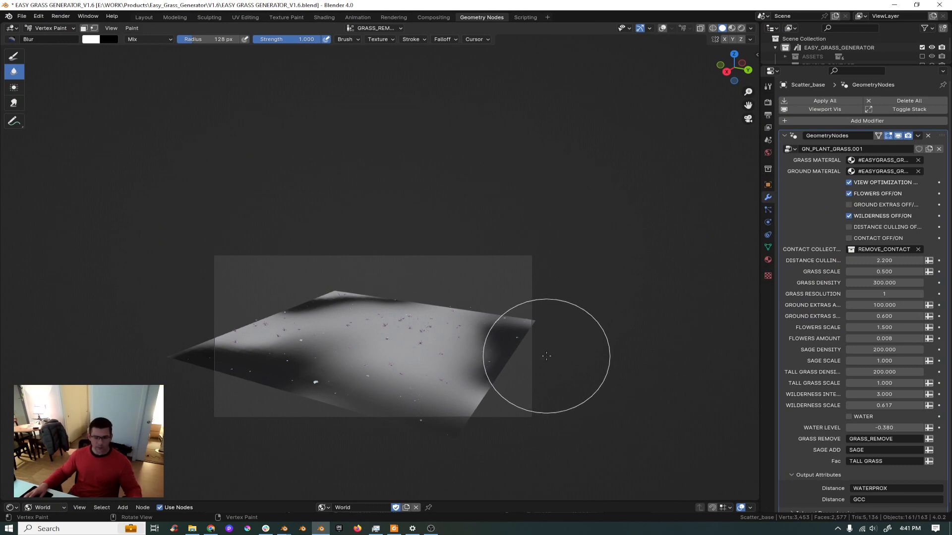
mouse_move(545, 353)
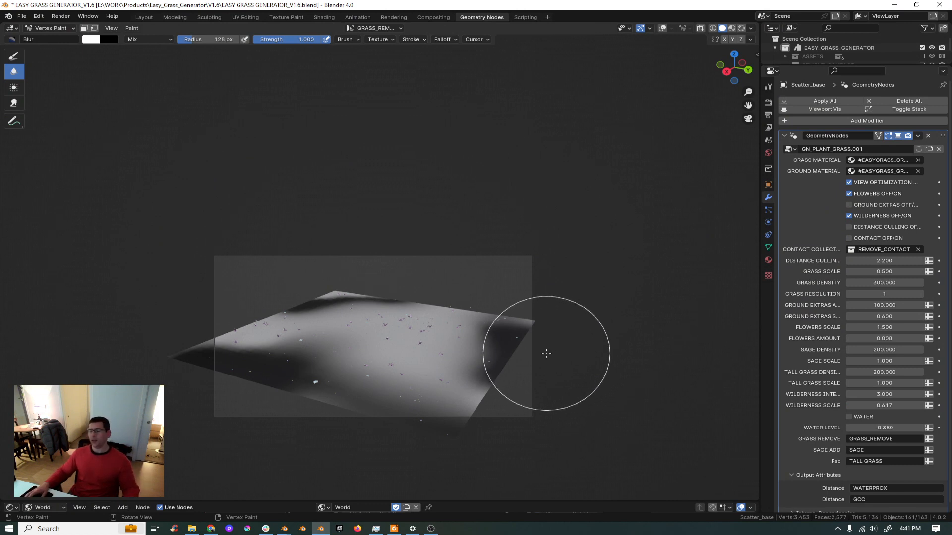